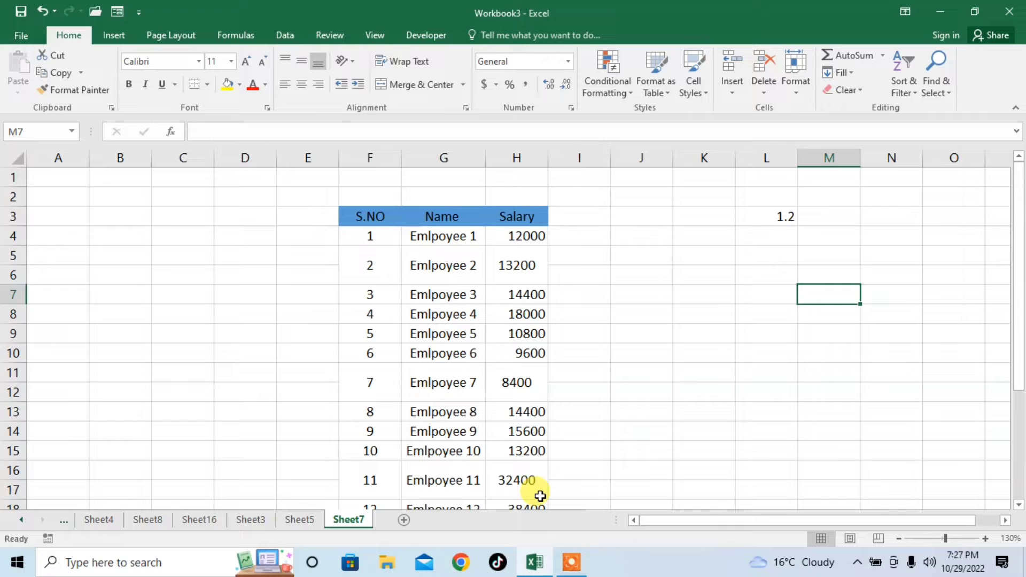
mouse_move(357, 247)
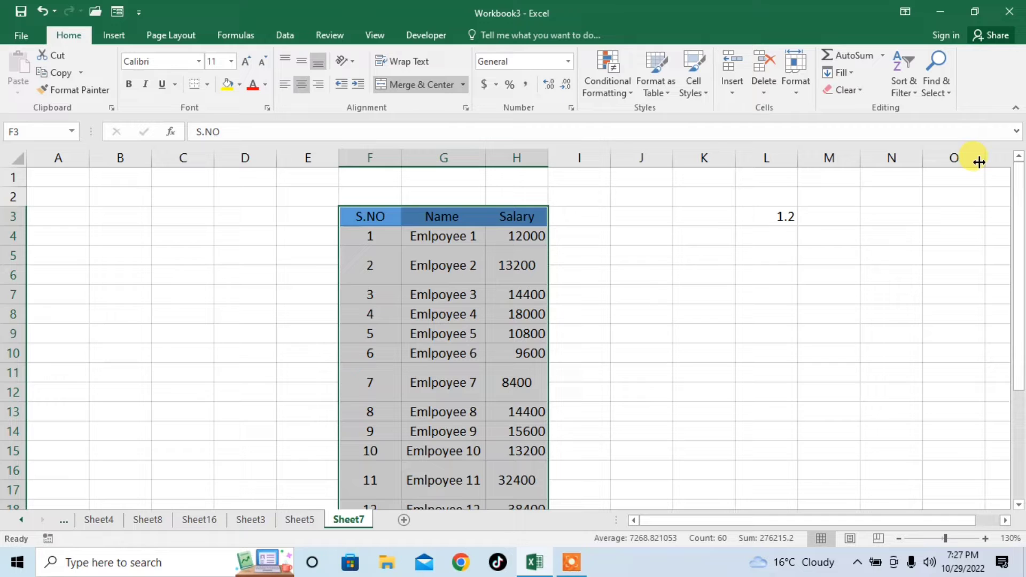
Step: Open Find and Replace on the Replace tab with Ctrl+H
key("ctrl+h")
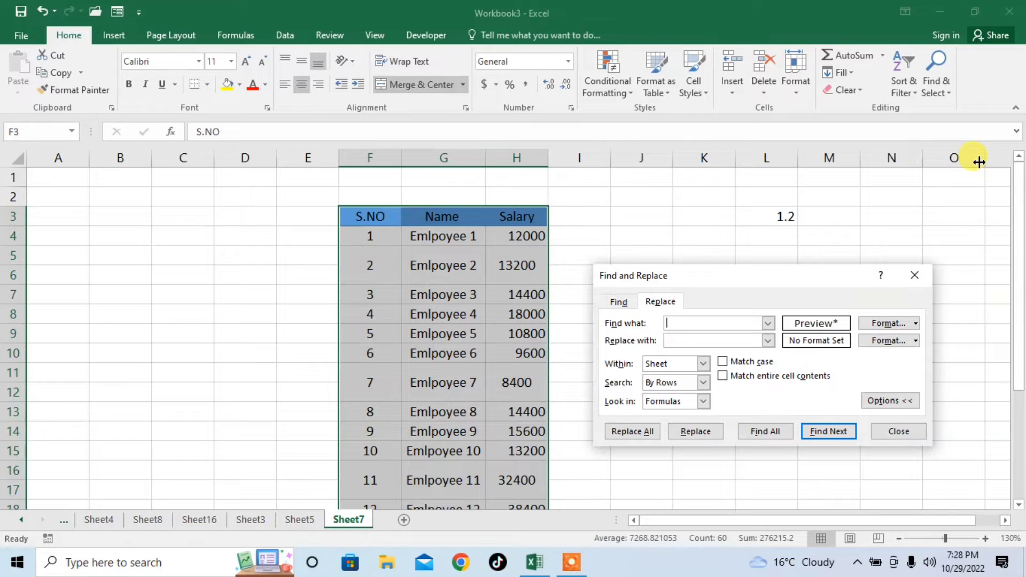
mouse_move(885, 323)
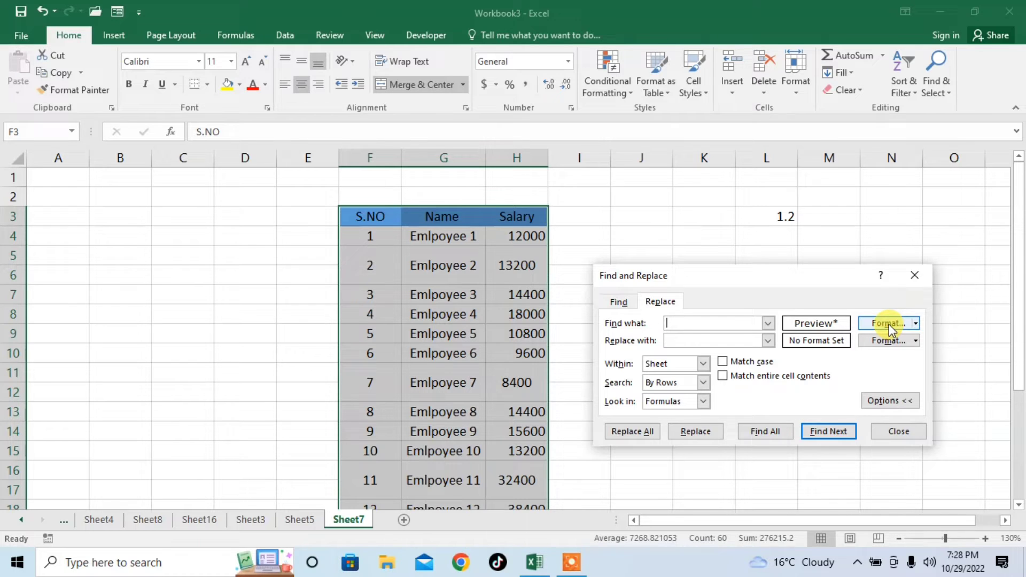
Step: Set the Find what format to Merge cells on the Alignment tab
left_click(885, 322)
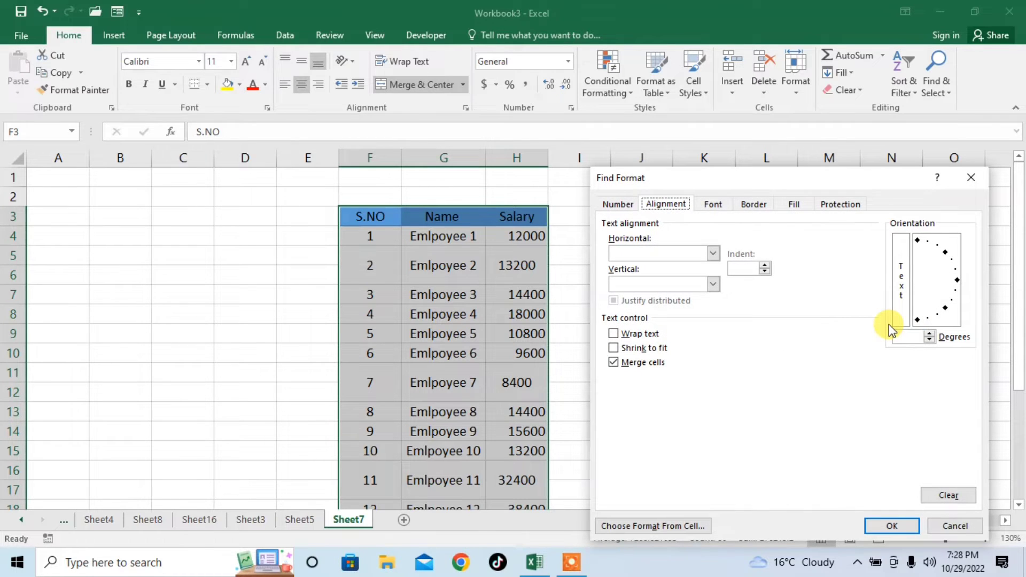
mouse_move(802, 278)
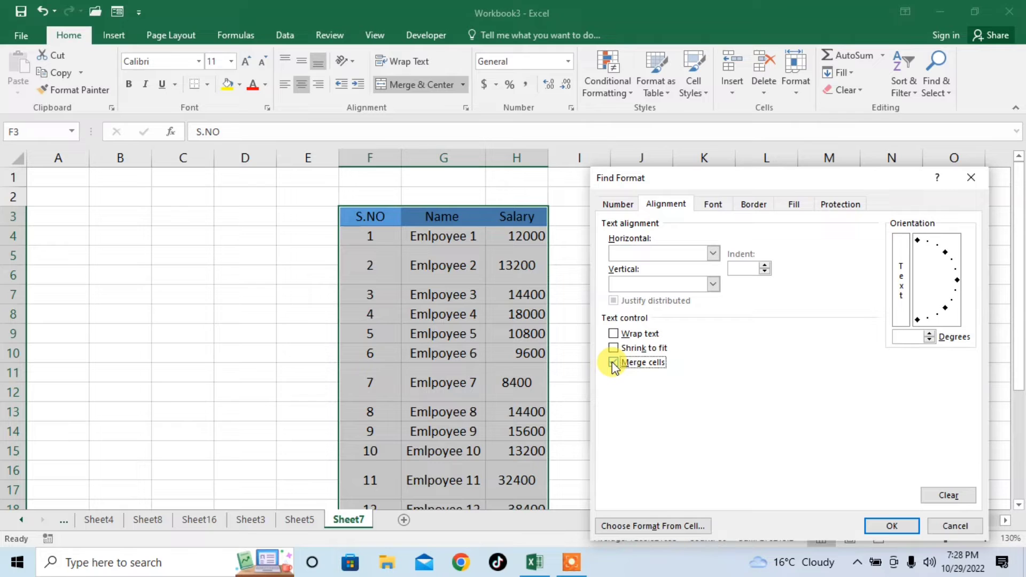
left_click(613, 362)
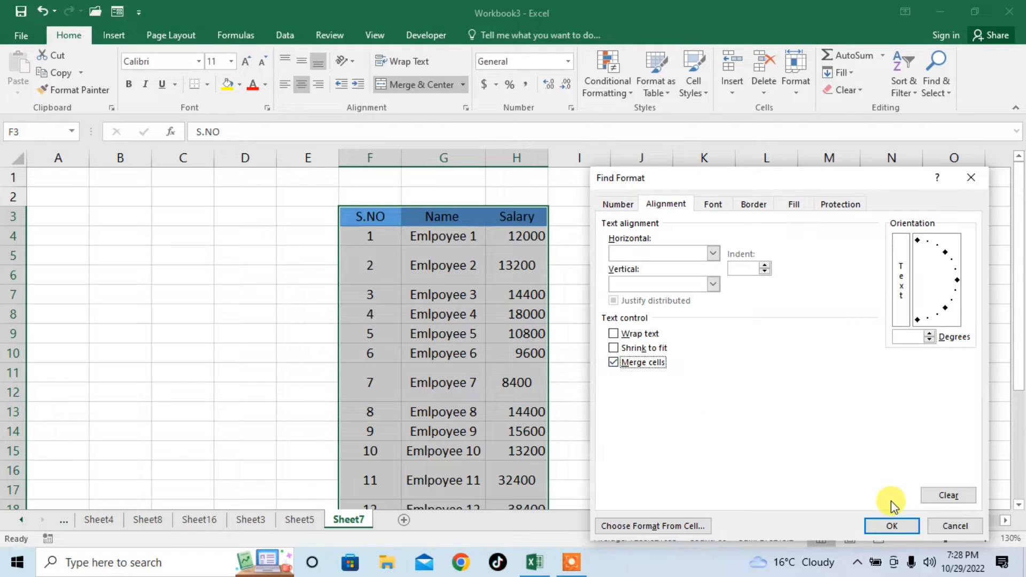
left_click(892, 525)
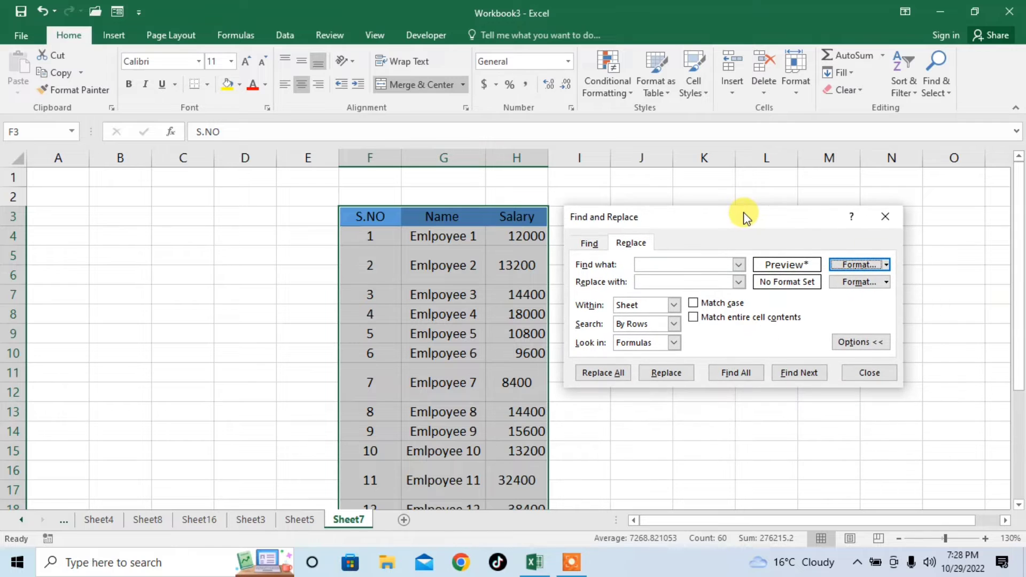
mouse_move(735, 373)
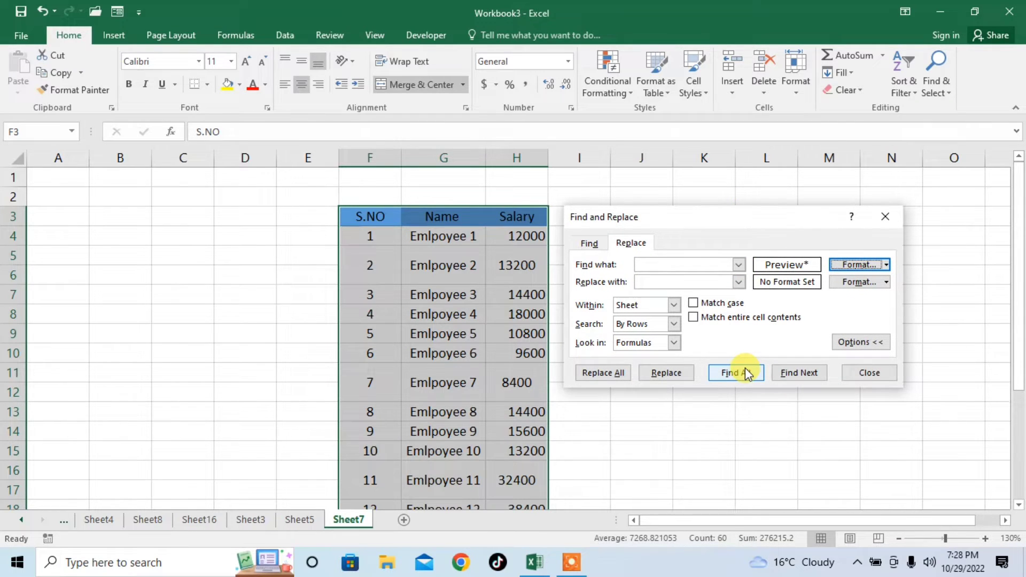
Step: Find All merged cells, listing nine cells in employee rows 2, 7 and 11
left_click(736, 372)
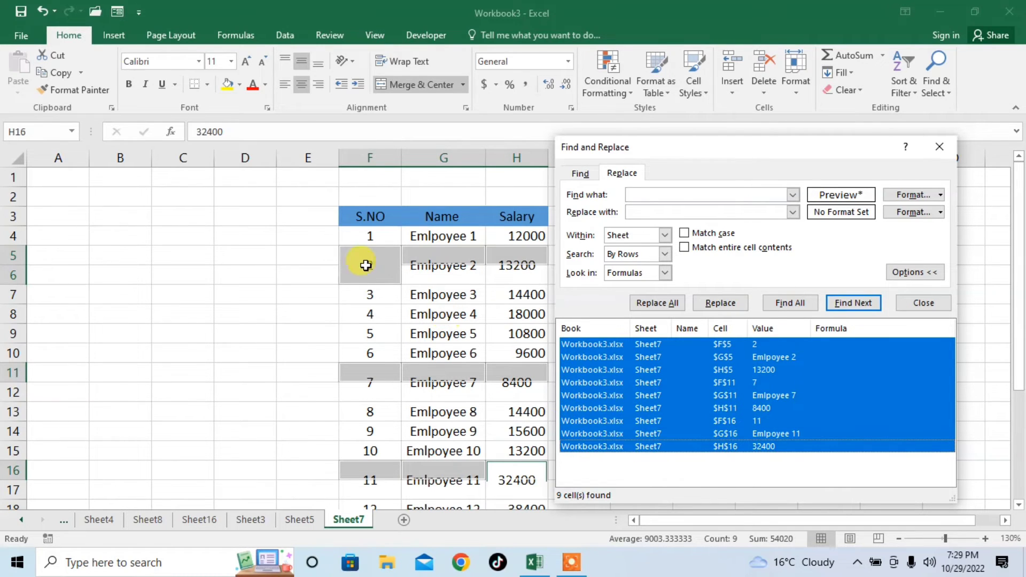
mouse_move(381, 452)
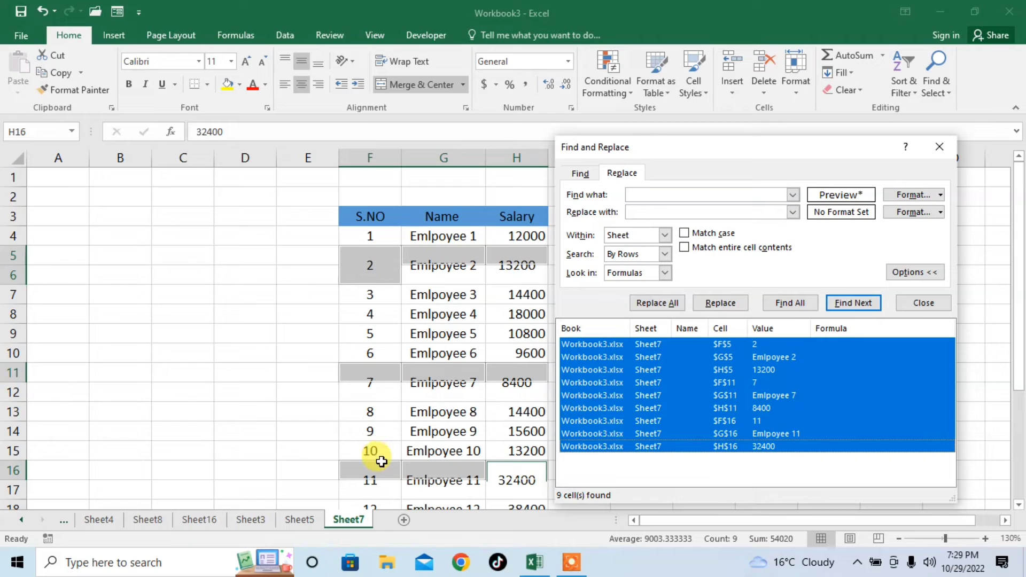
mouse_move(400, 89)
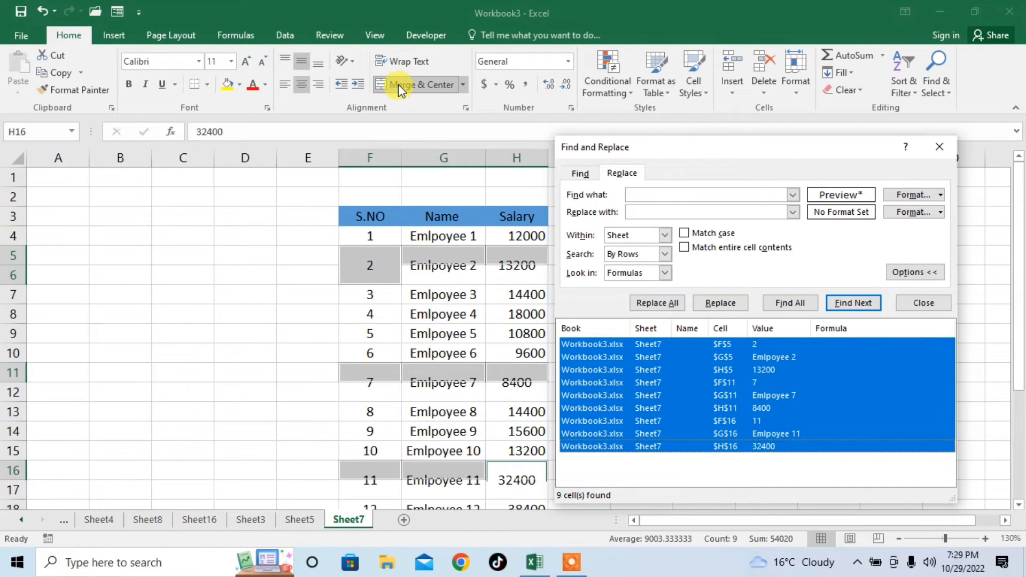
mouse_move(400, 85)
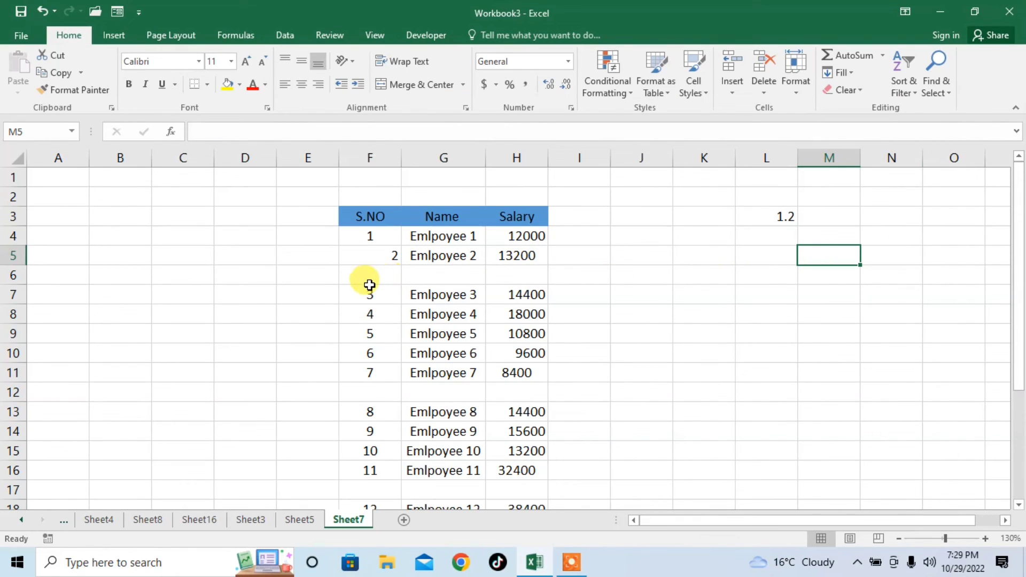
mouse_move(367, 398)
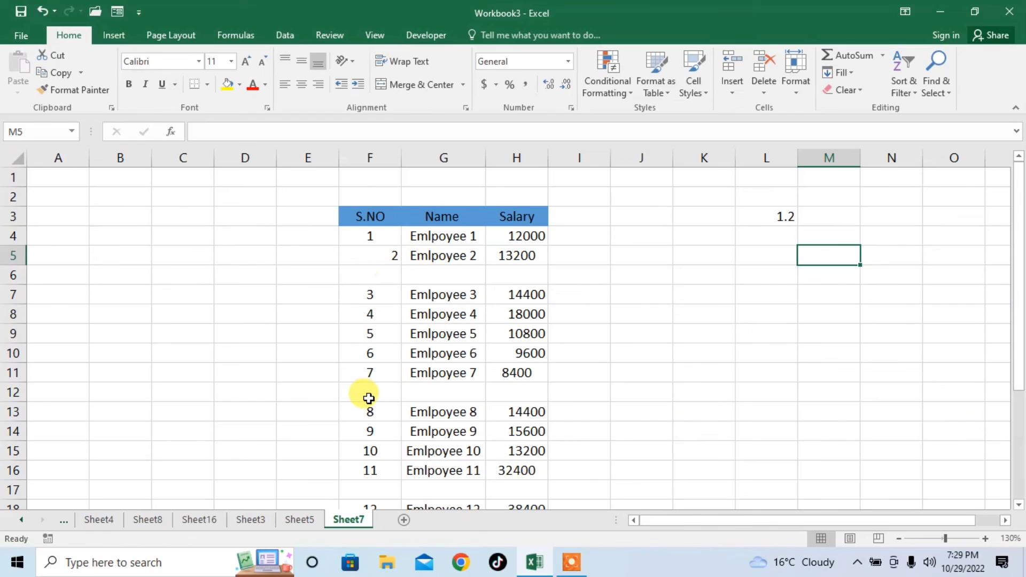
mouse_move(416, 449)
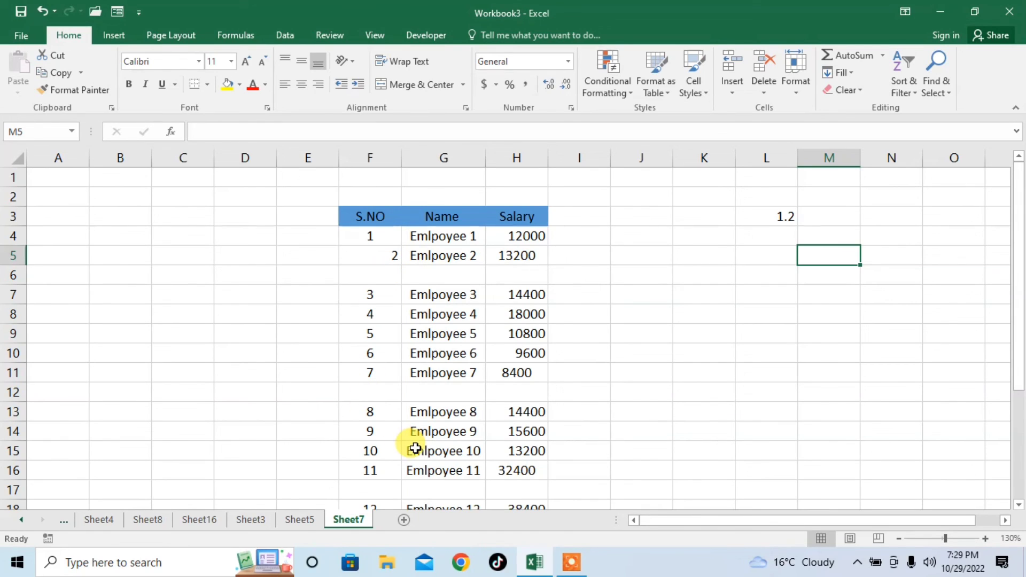